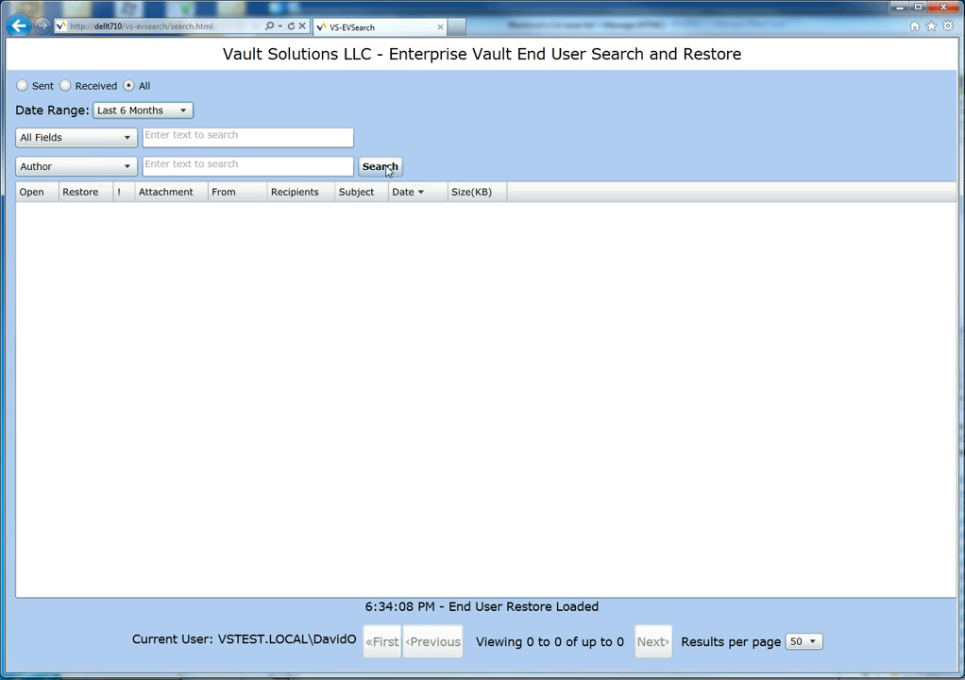
- Run the archive search with default criteria, returning 50 of up to 632 items
click(380, 166)
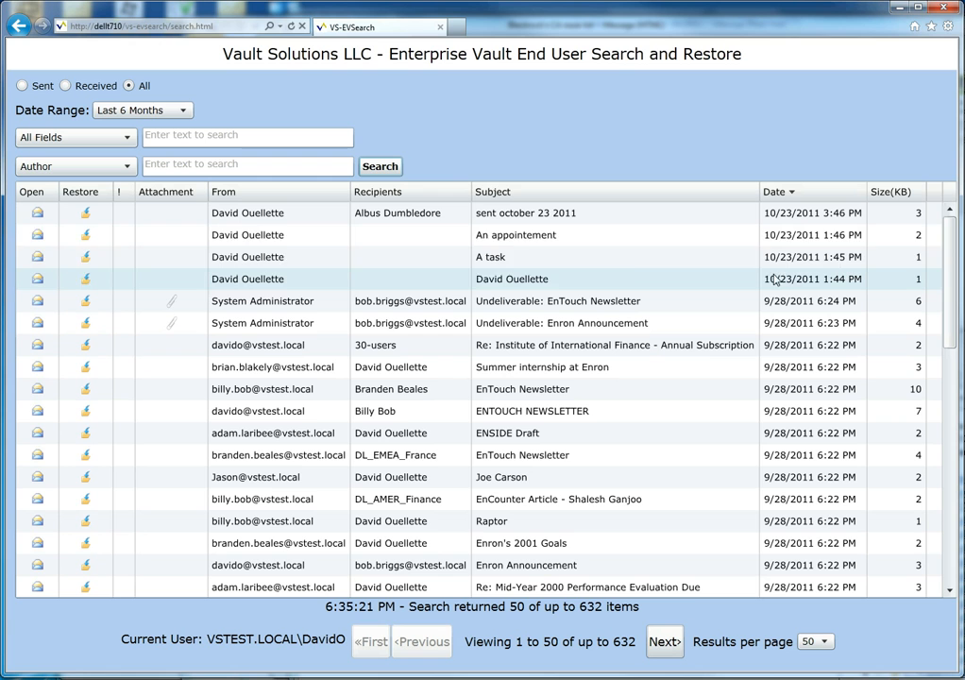
mouse_move(555, 308)
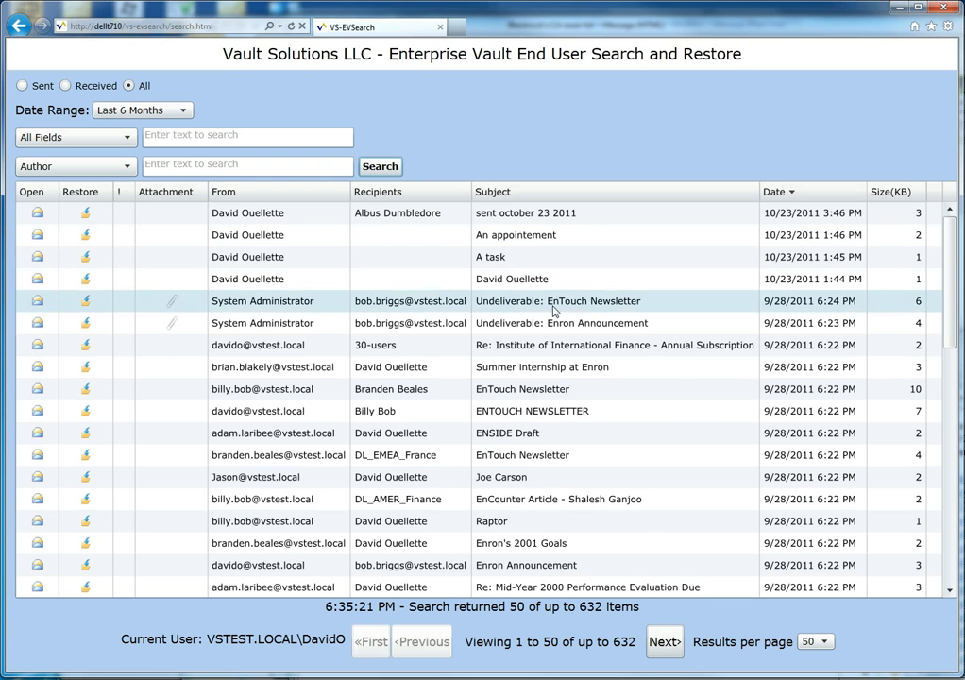
- Sort the results by Date descending so the newest messages come first
click(512, 193)
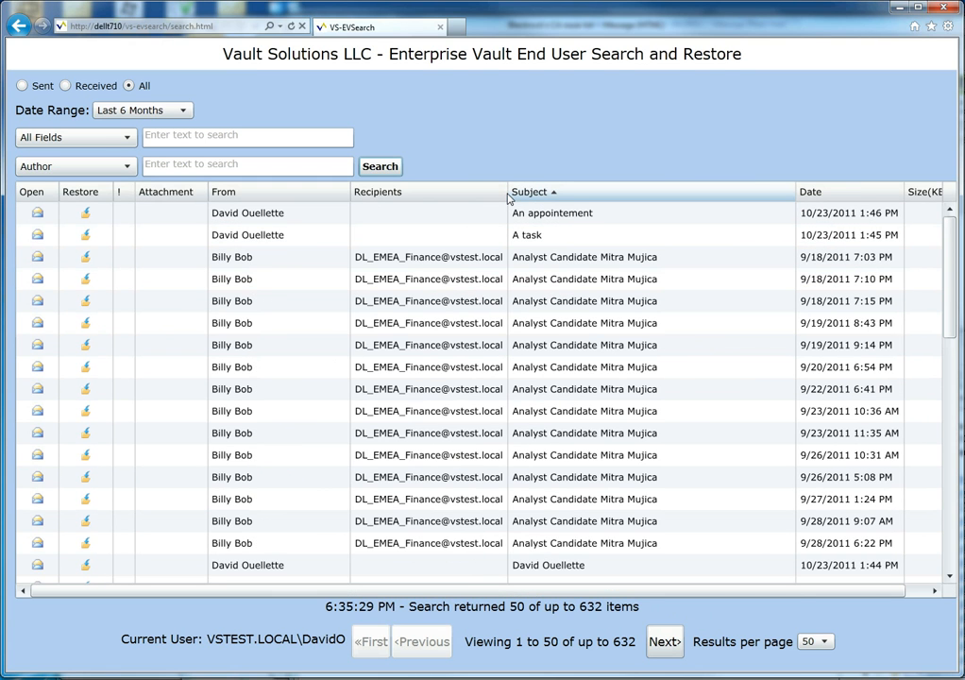
click(822, 193)
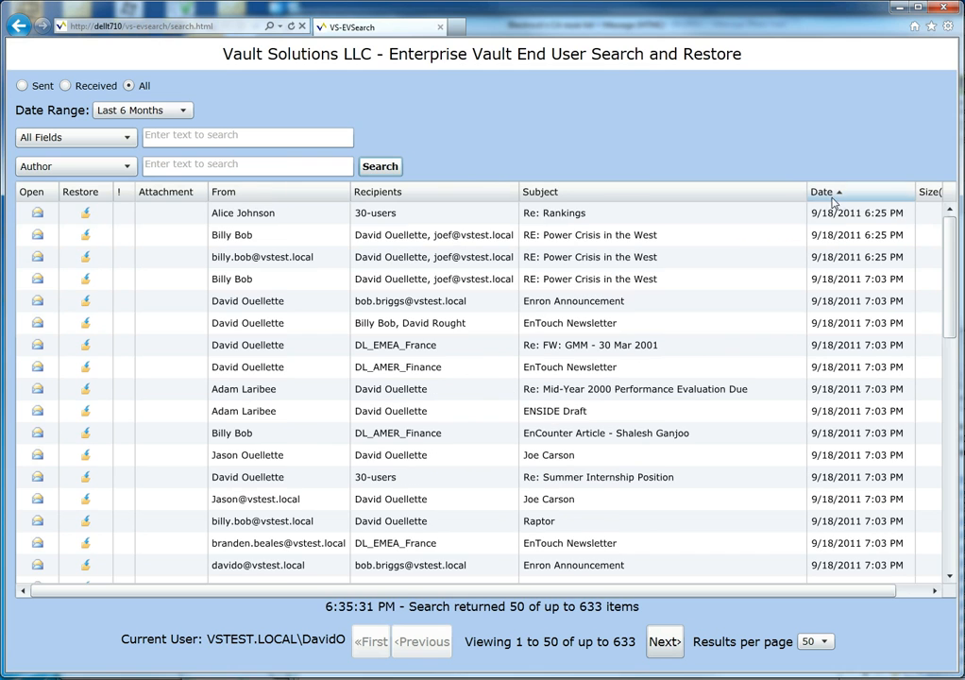
mouse_move(431, 196)
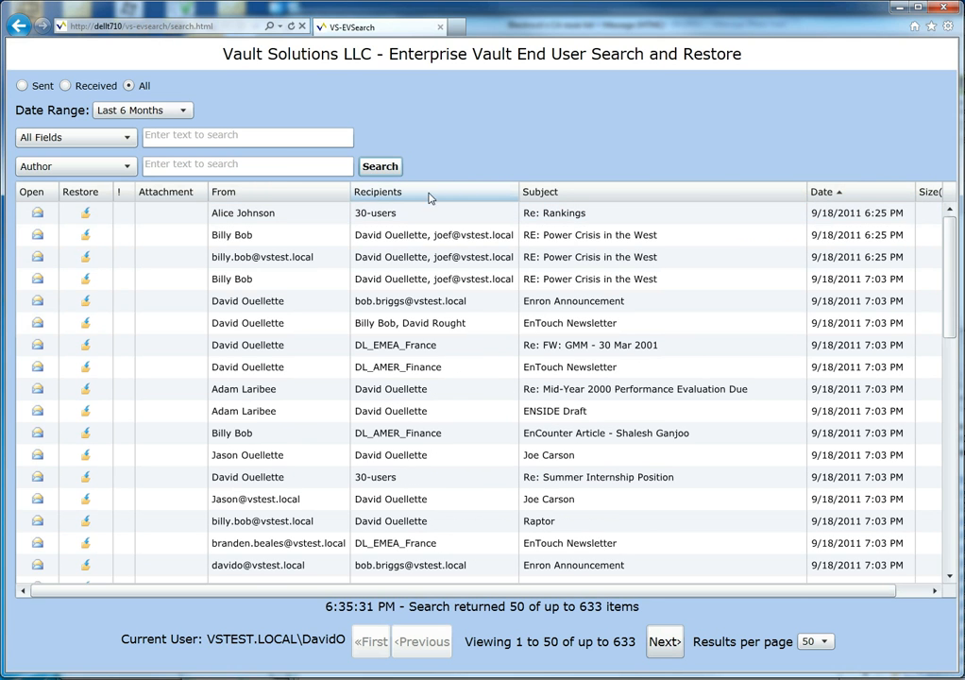
click(821, 192)
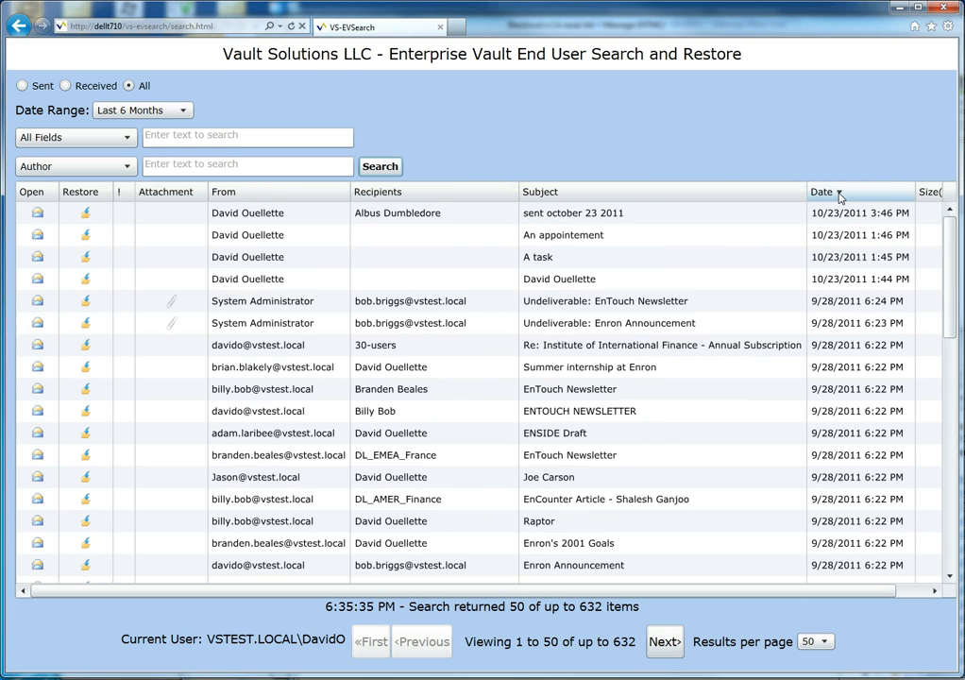
- Page forward through the results to items 151 to 200 of 632
click(665, 642)
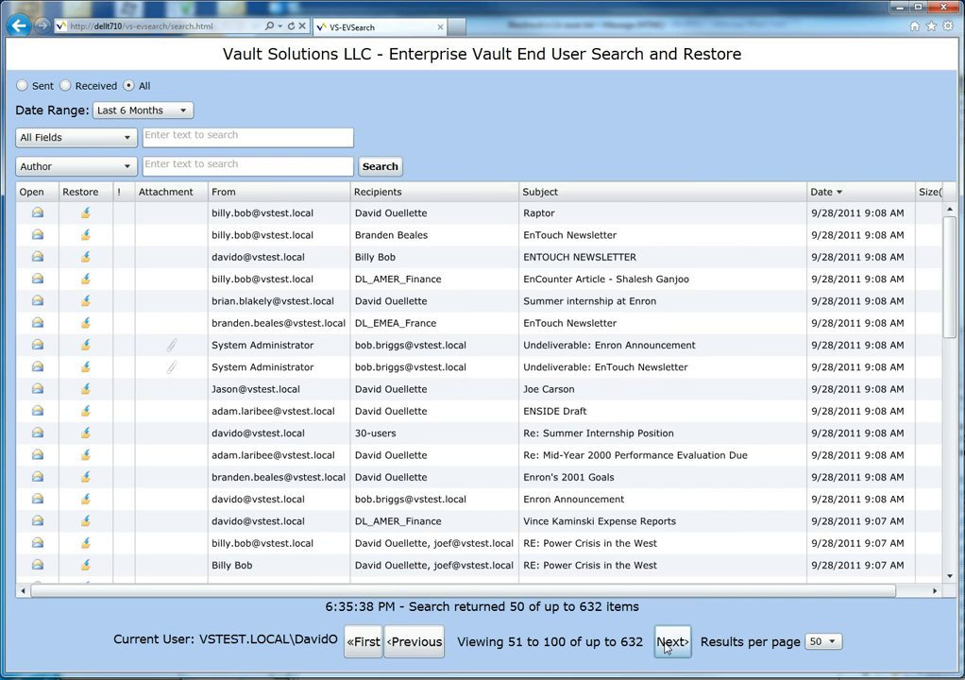
click(669, 642)
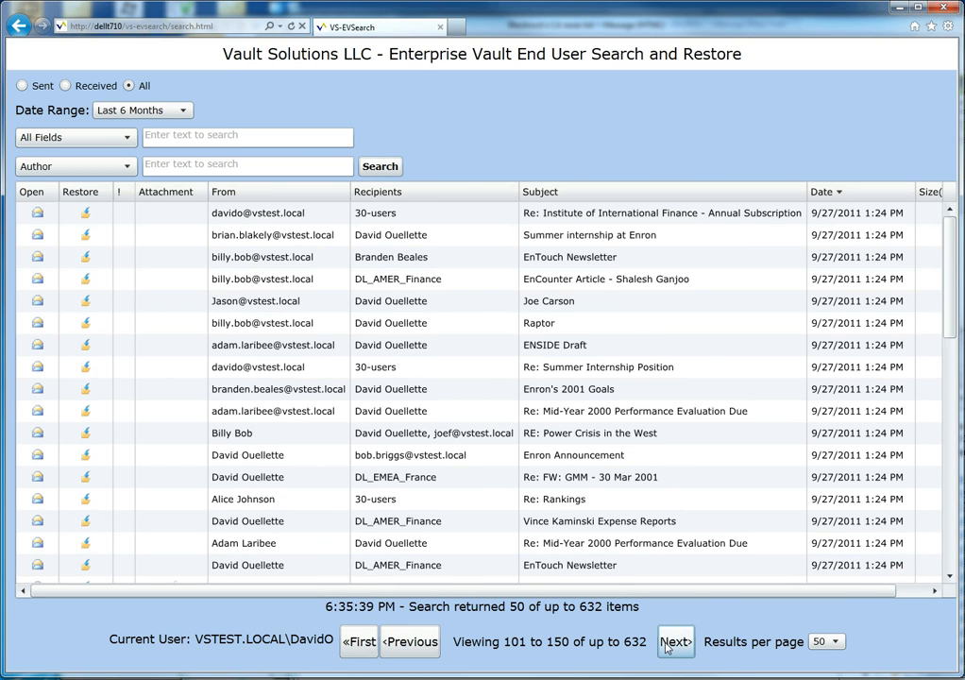
click(673, 638)
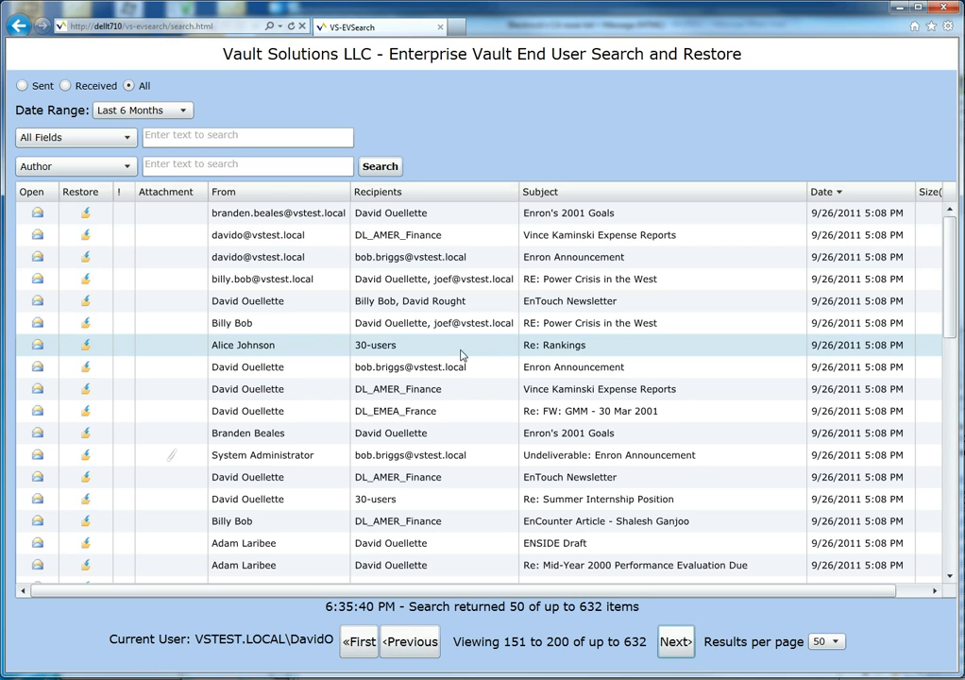
mouse_move(389, 367)
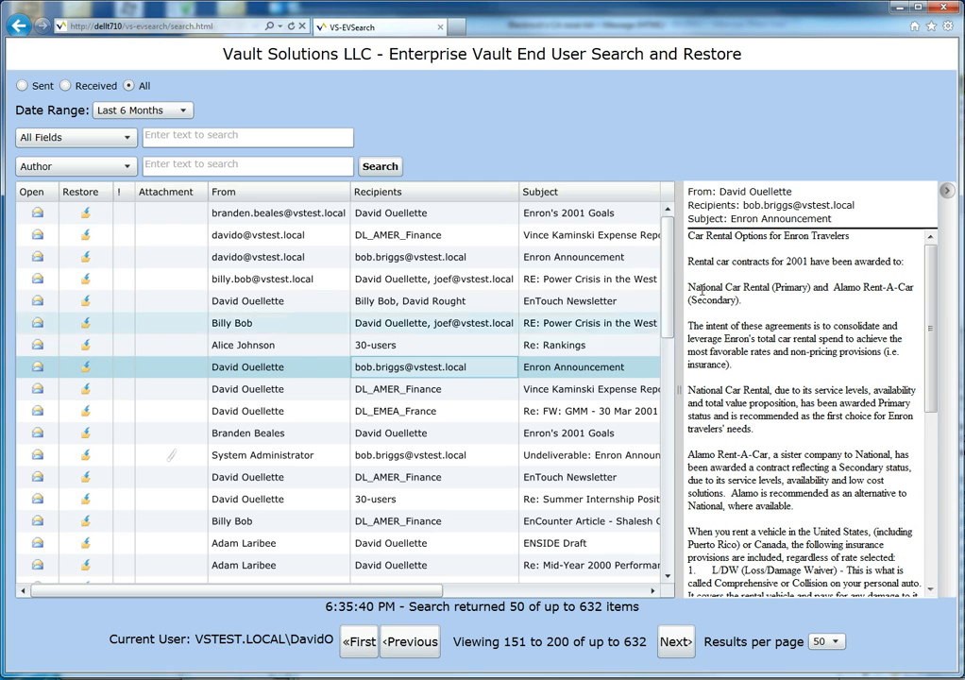
mouse_move(865, 336)
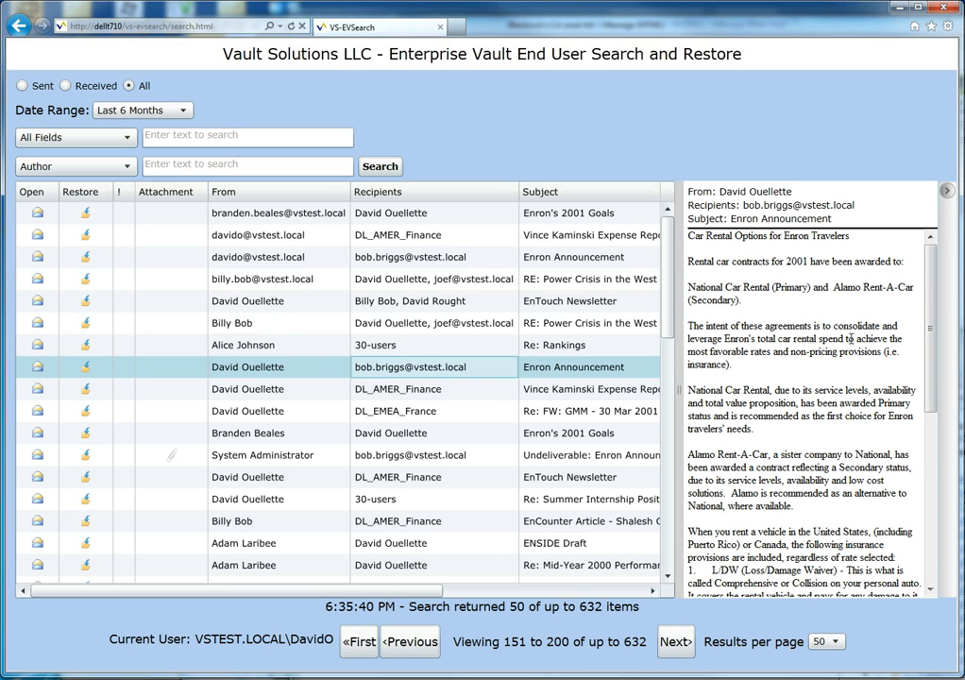
- Preview the Vince Kaminski Expense Reports message, then the Re: FW: GMM - 30 Mar 2001 message
click(401, 389)
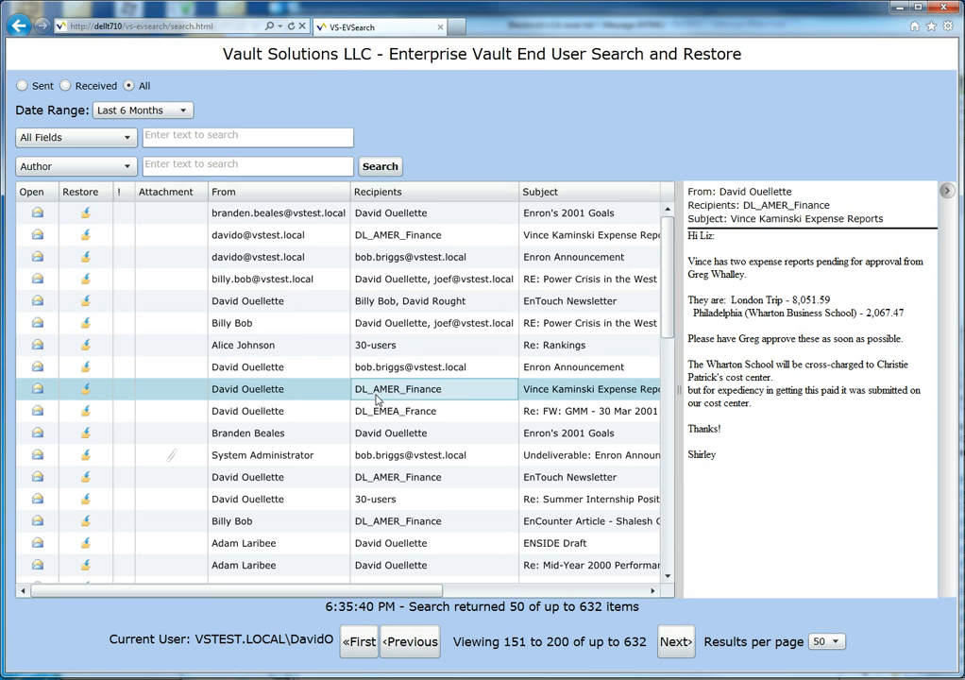
click(435, 411)
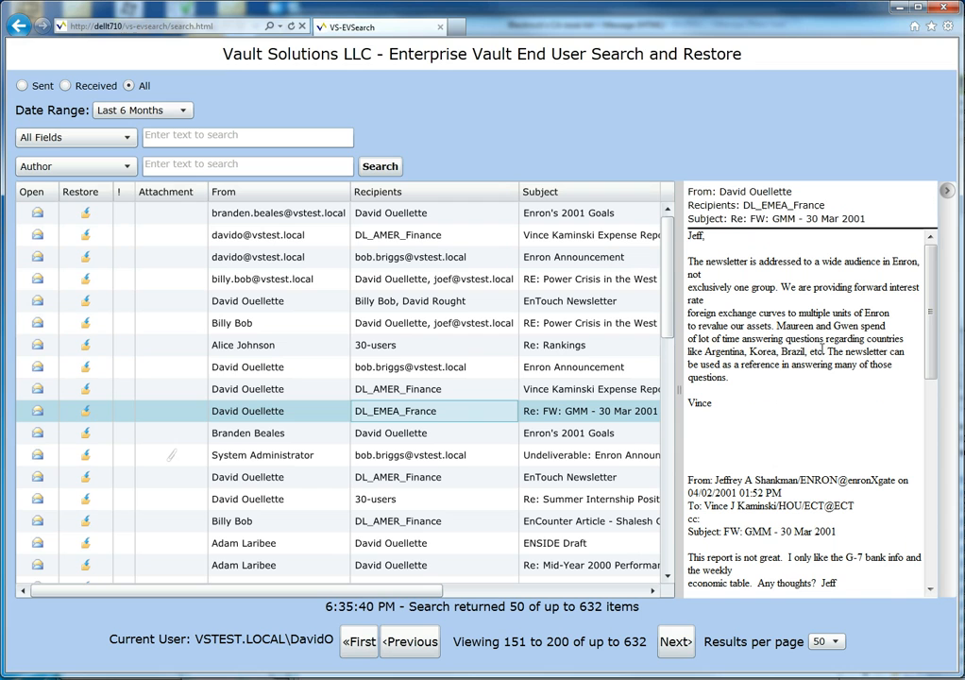
mouse_move(493, 359)
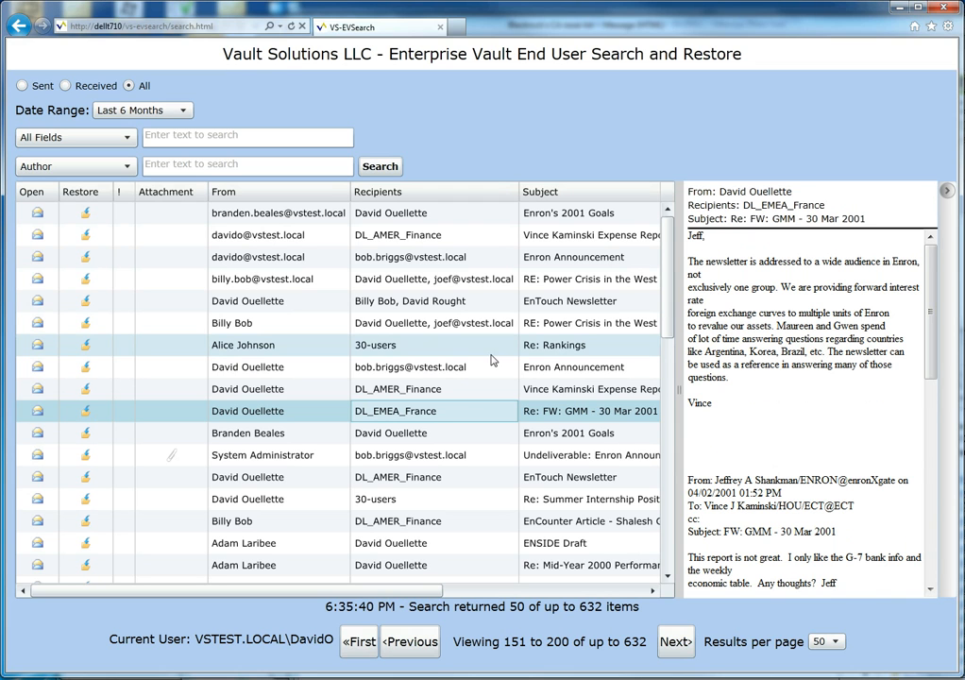
mouse_move(102, 366)
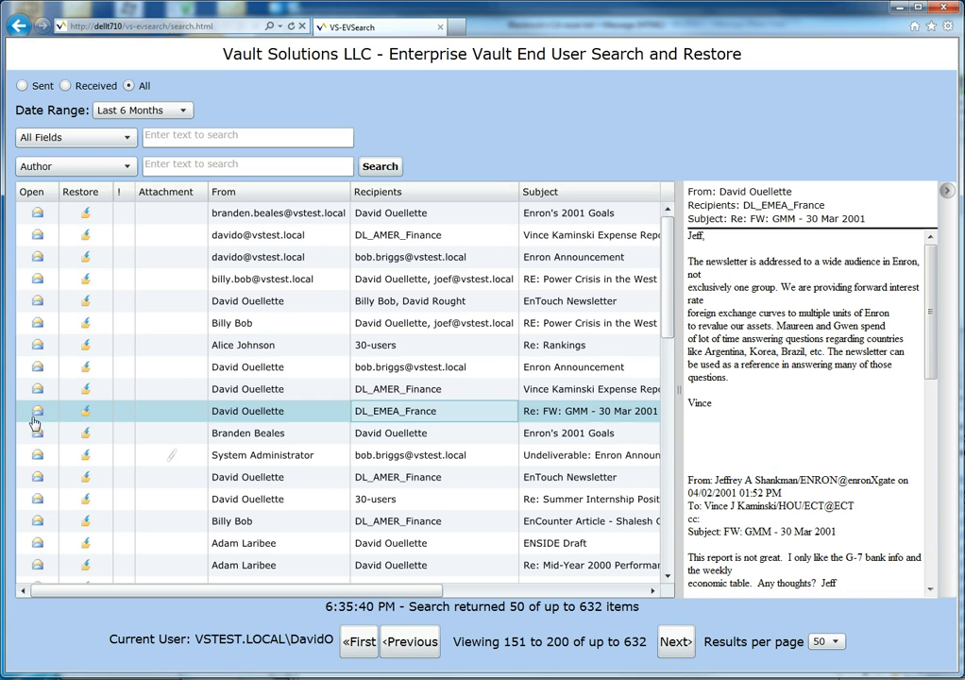
click(34, 412)
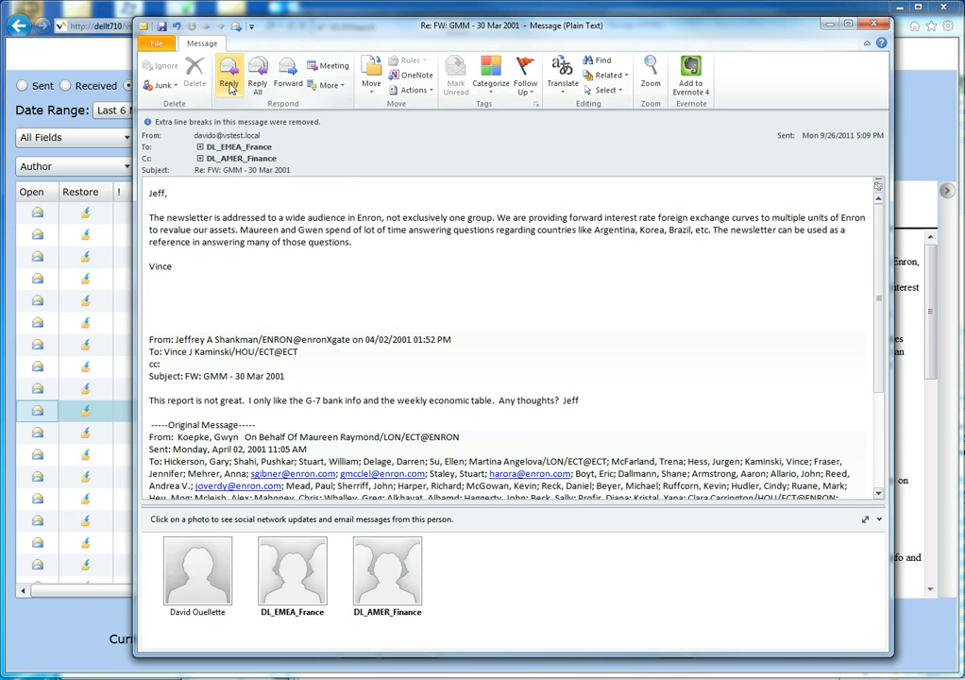
mouse_move(287, 72)
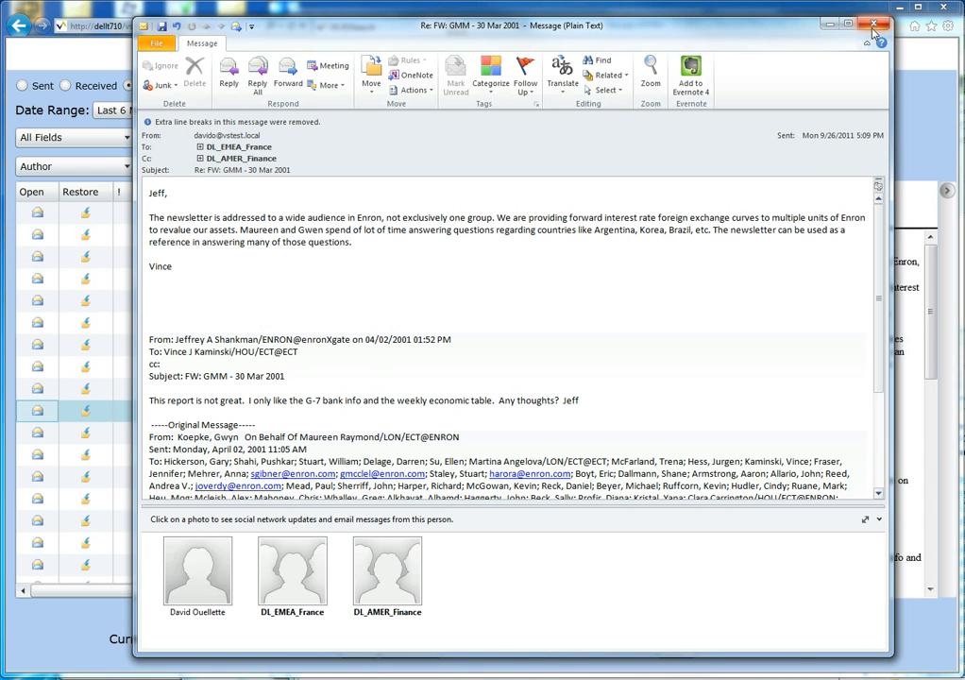
click(871, 28)
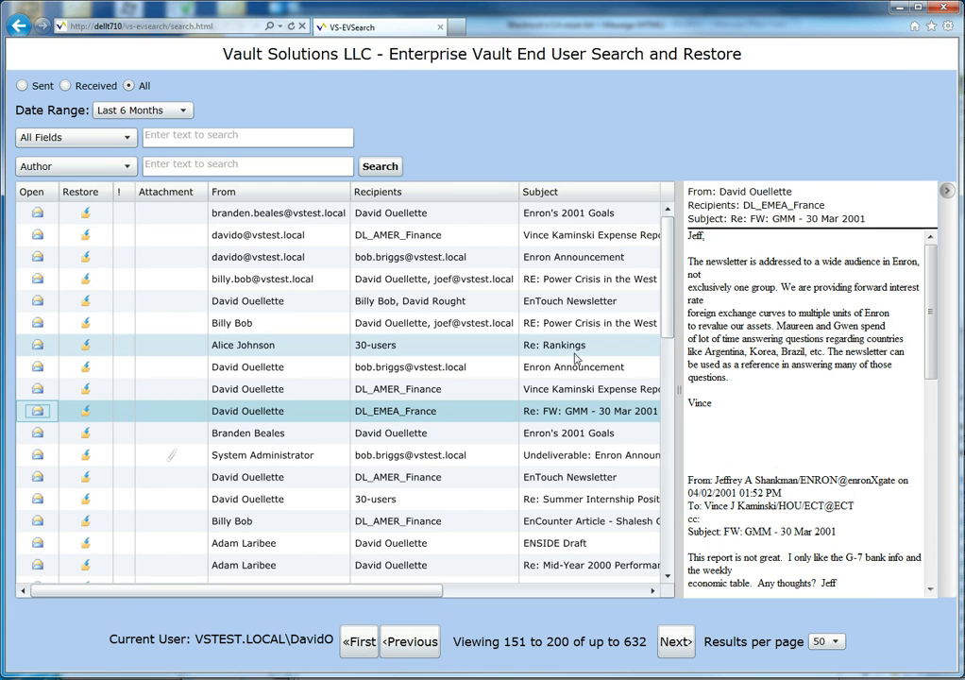
mouse_move(572, 353)
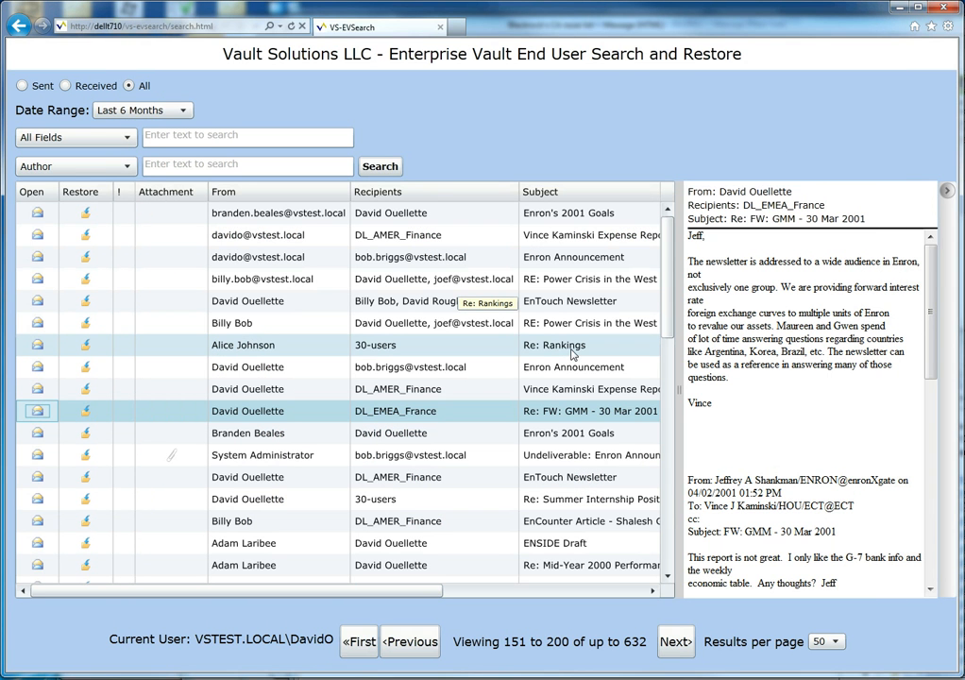
mouse_move(99, 414)
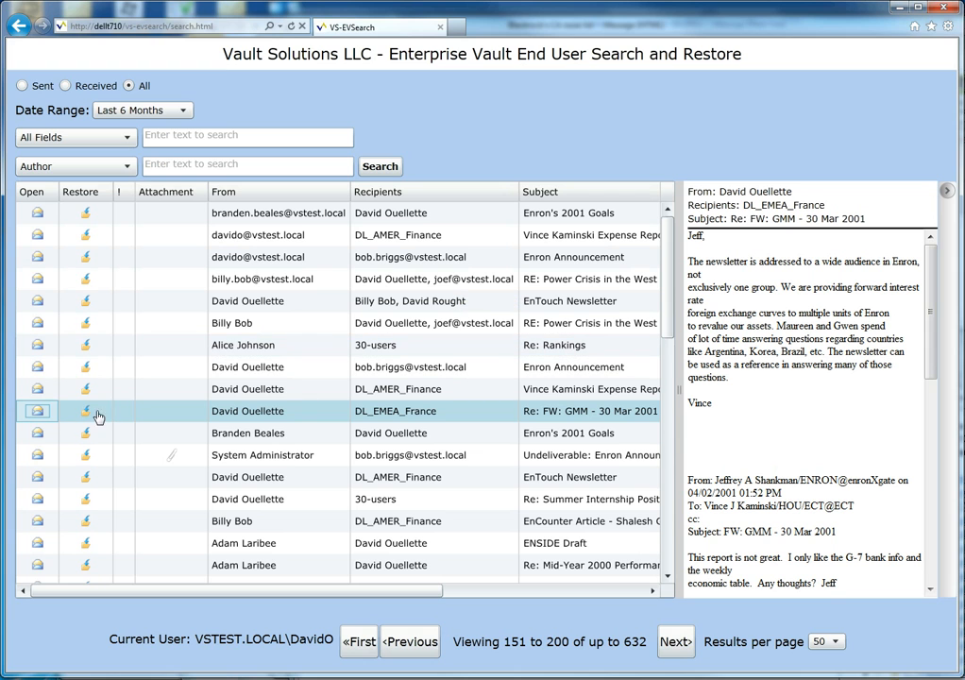
mouse_move(87, 414)
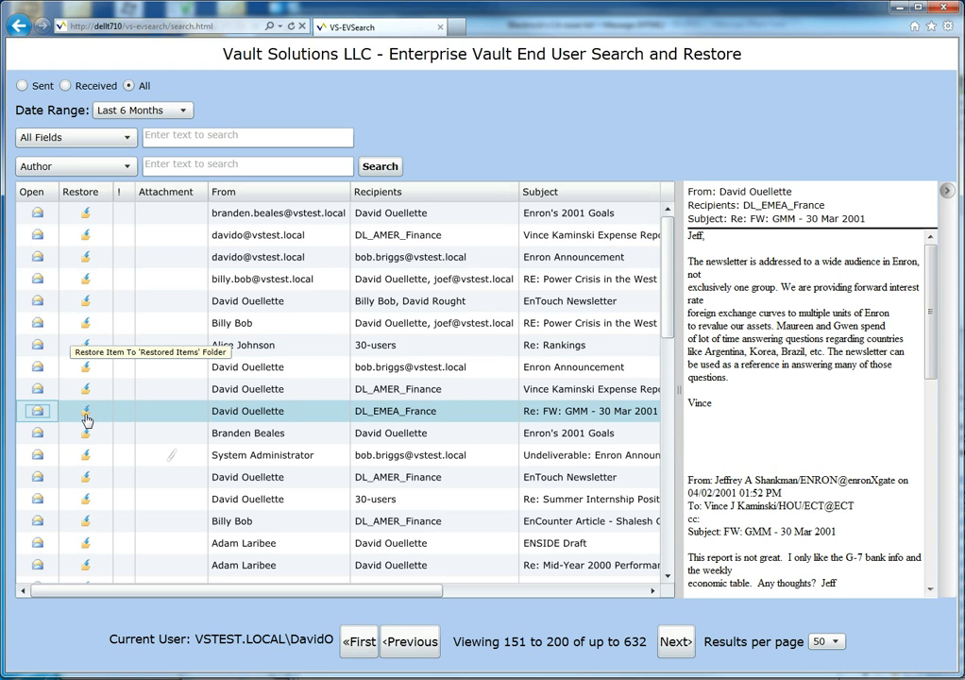
- Restore the Re: FW: GMM - 30 Mar 2001 message to the Restored Items folder
click(85, 412)
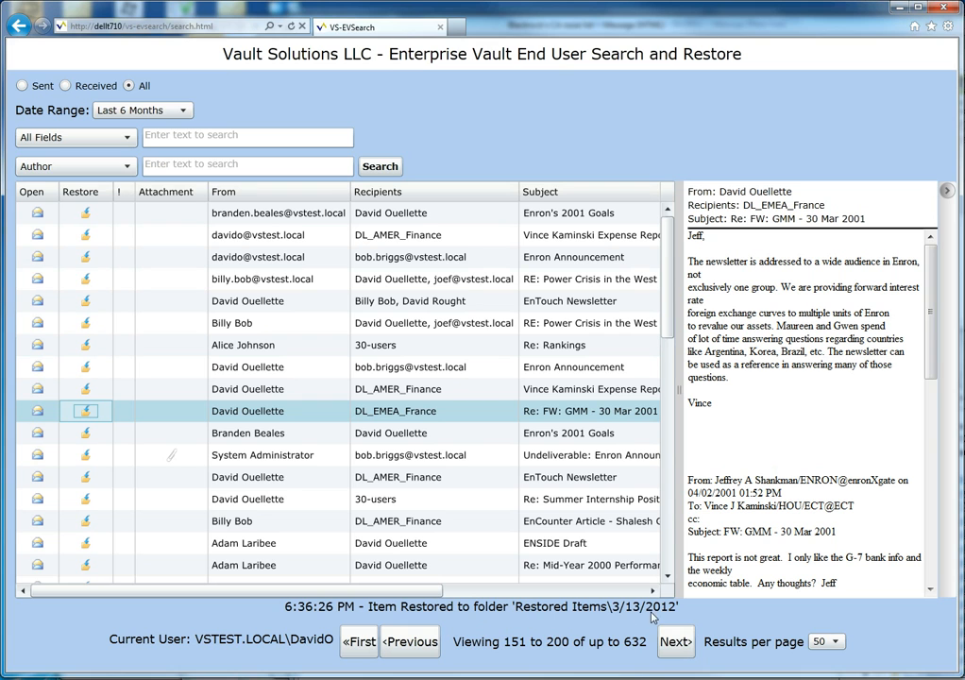
mouse_move(649, 620)
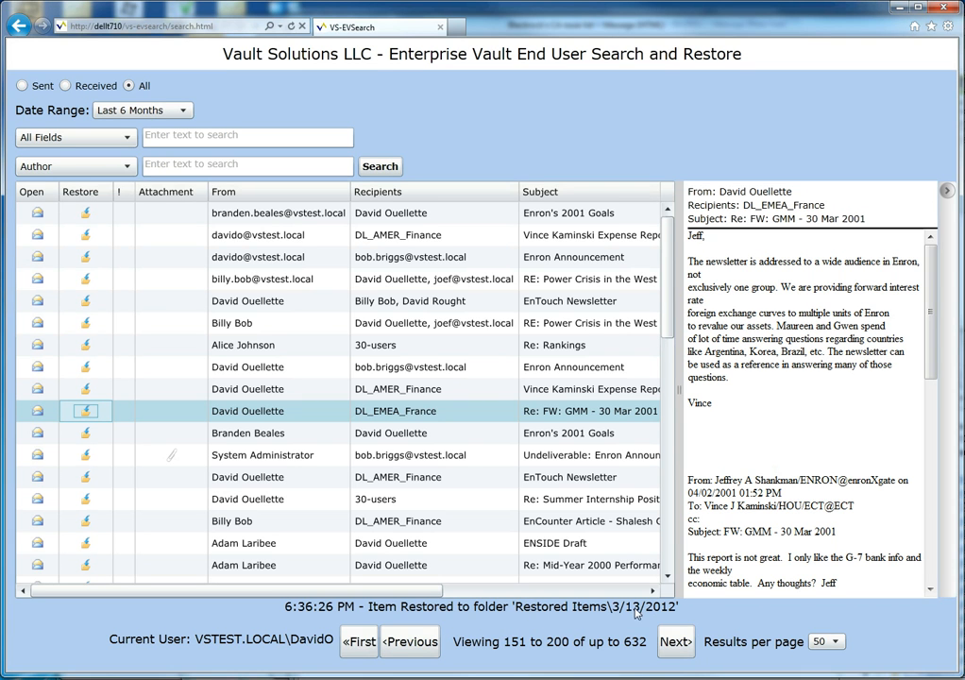
mouse_move(665, 620)
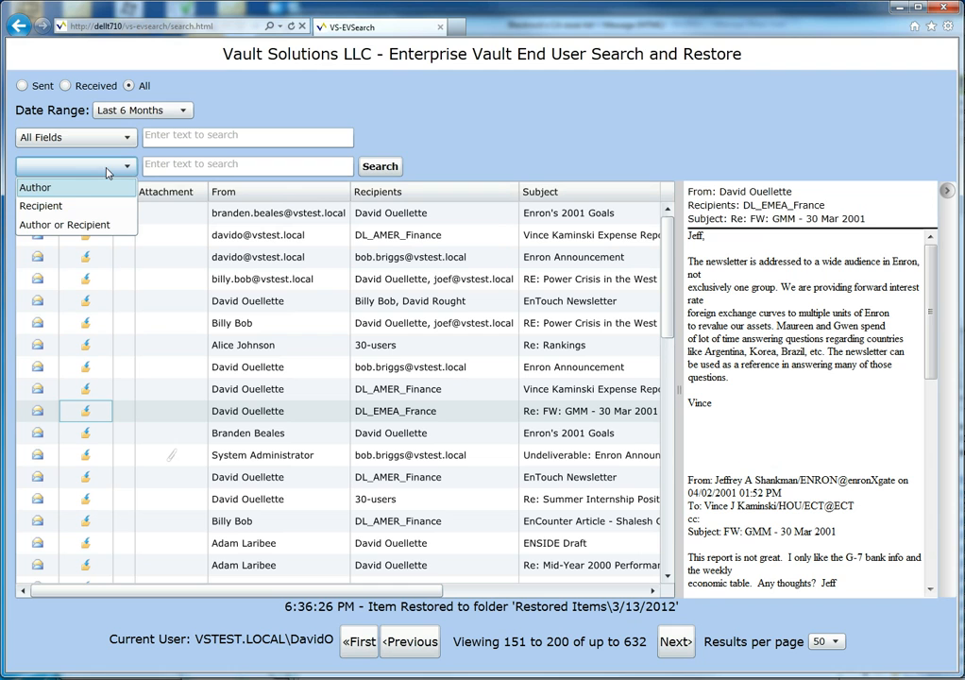
- Search by recipient 'briggs', returning 50 of up to 68 archived items
click(40, 206)
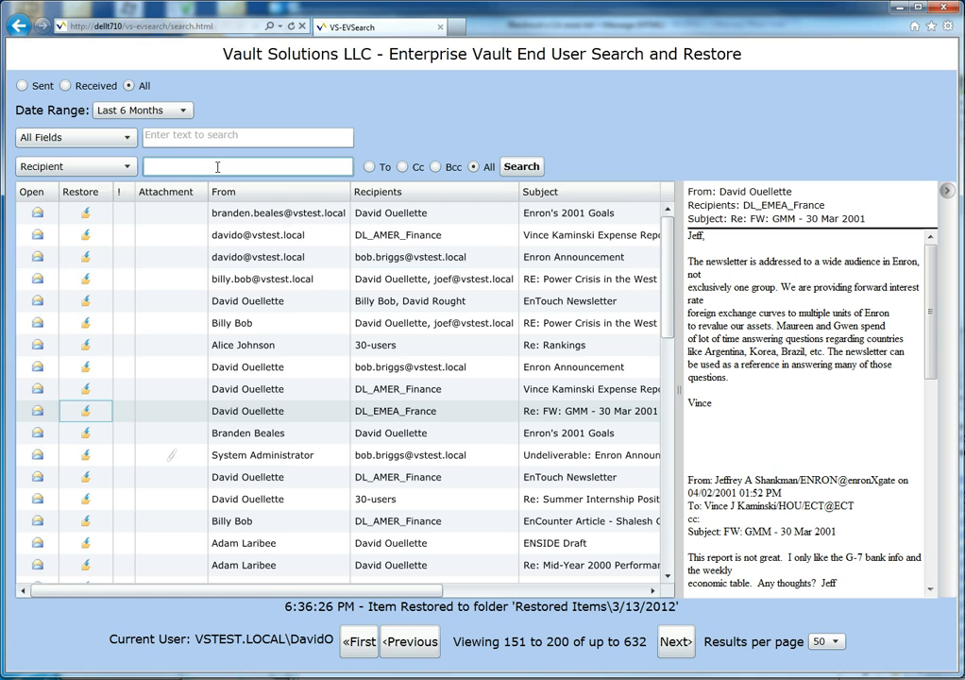
text(bri)
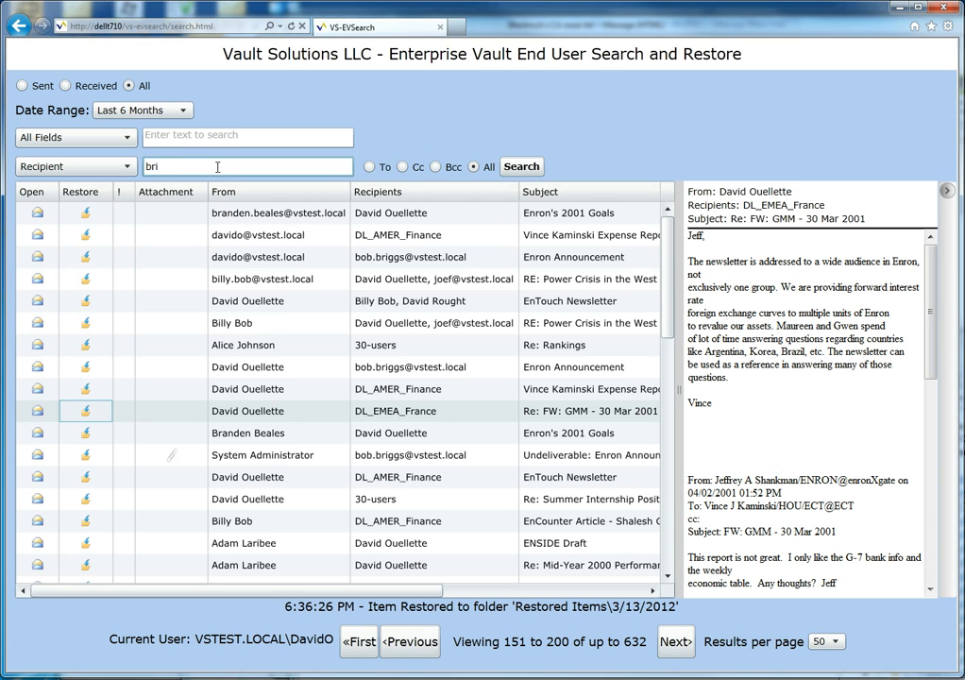
text(briggs)
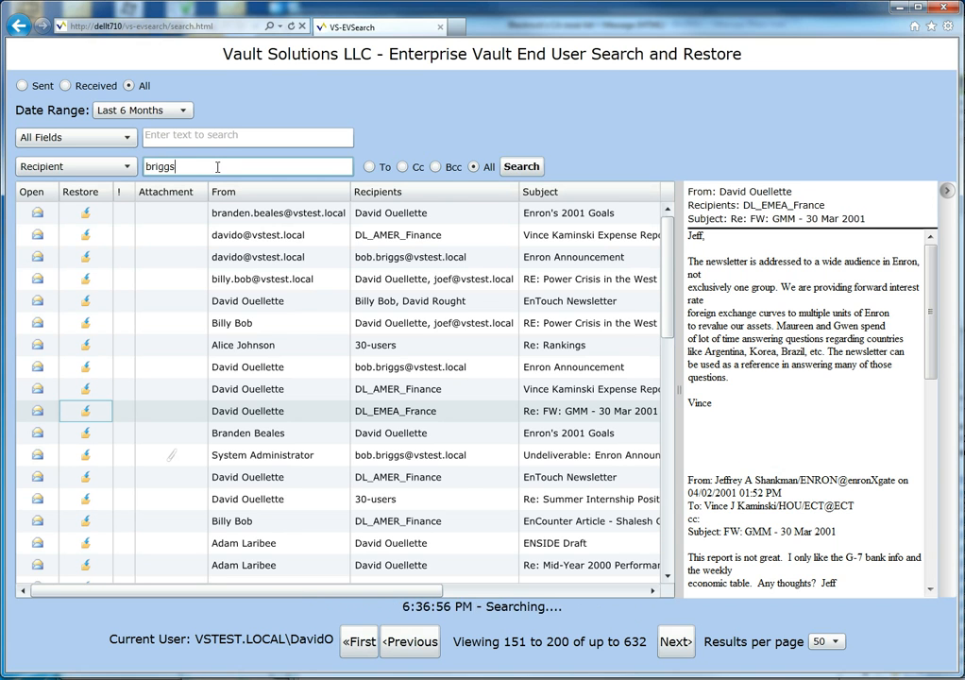
click(521, 166)
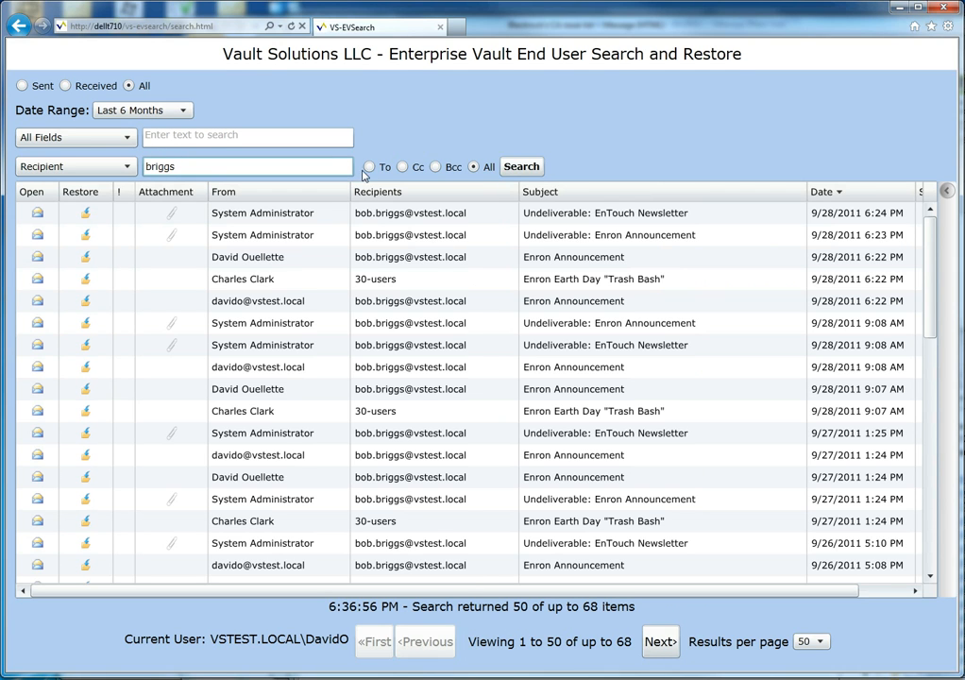
mouse_move(367, 170)
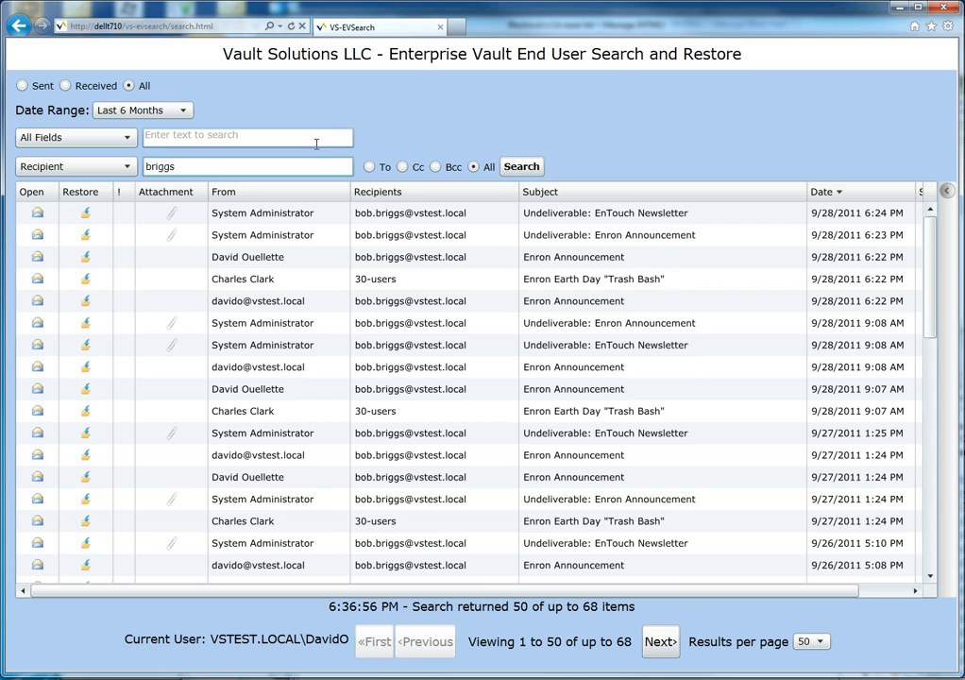
- Limit the briggs search to sent messages, returning 26 items
click(262, 321)
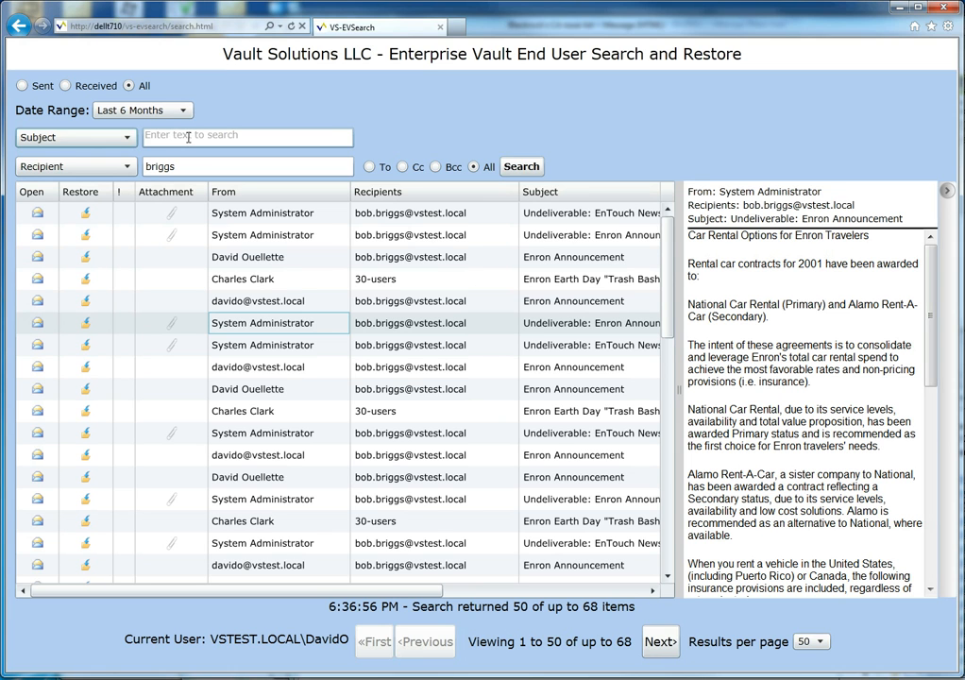
click(21, 87)
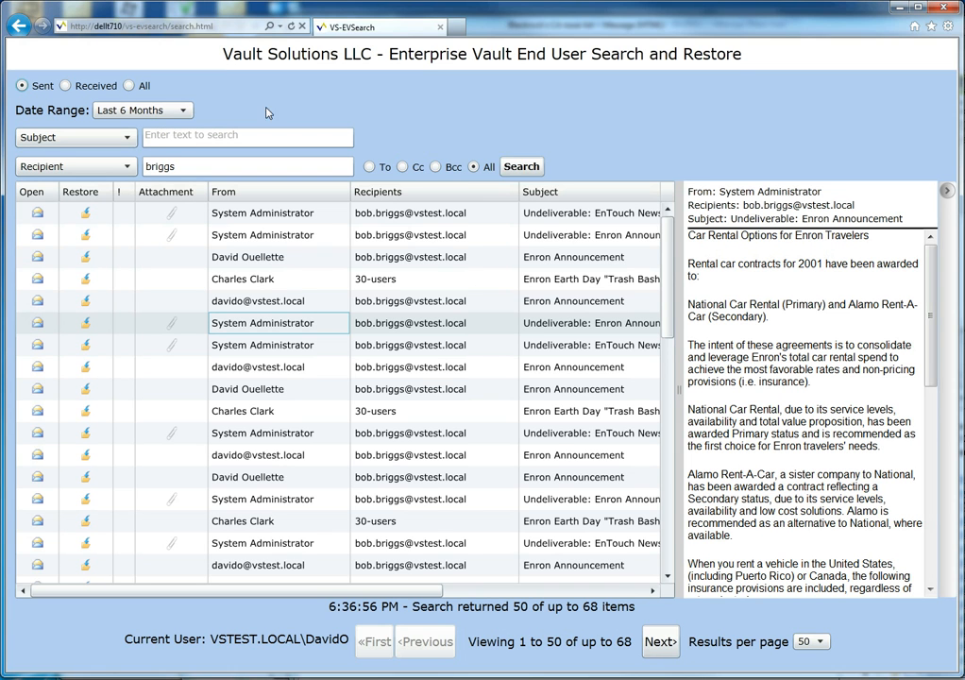
mouse_move(332, 115)
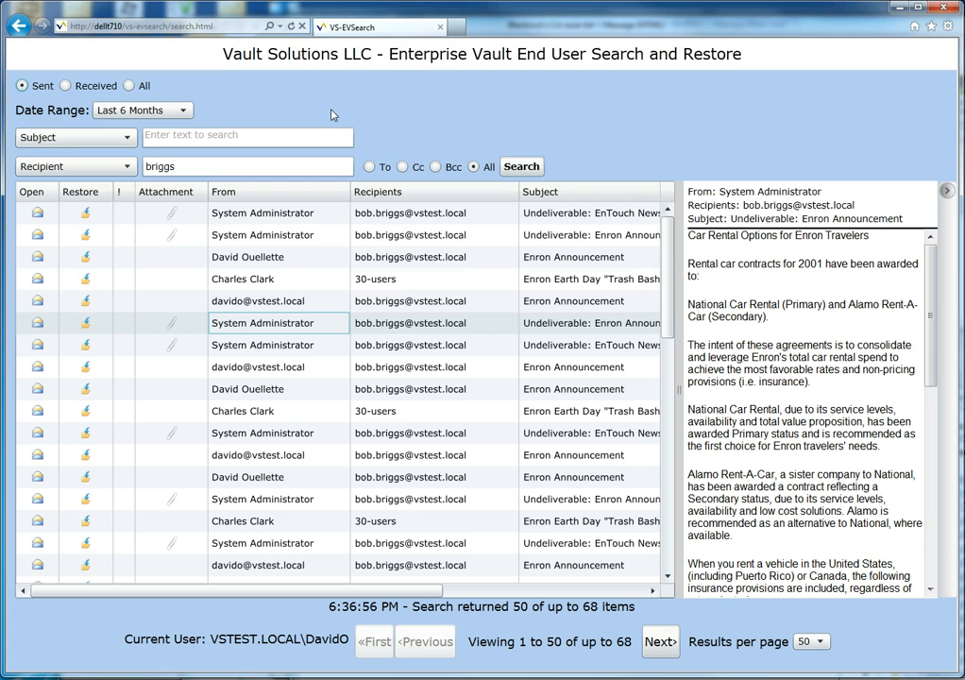
mouse_move(537, 132)
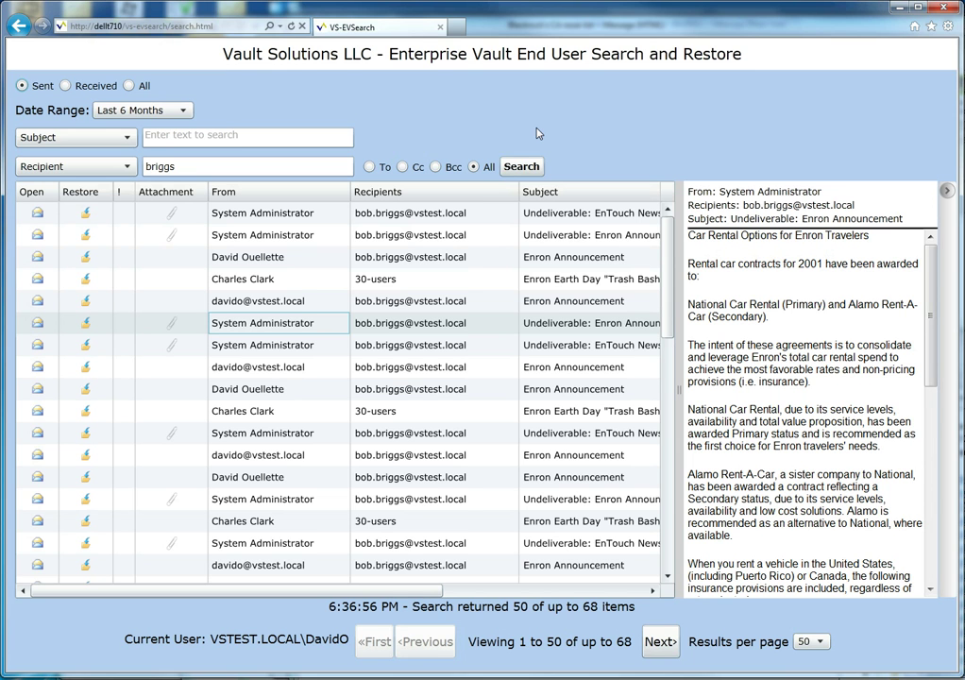
click(522, 166)
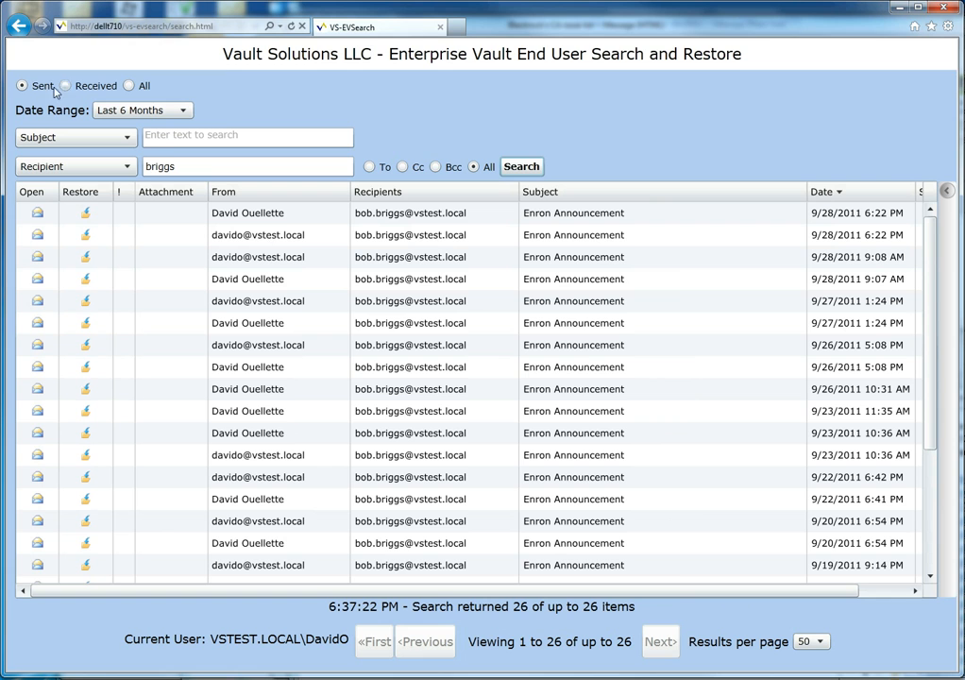
- Limit the briggs search to received messages, returning 50 of up to 68 items
click(64, 79)
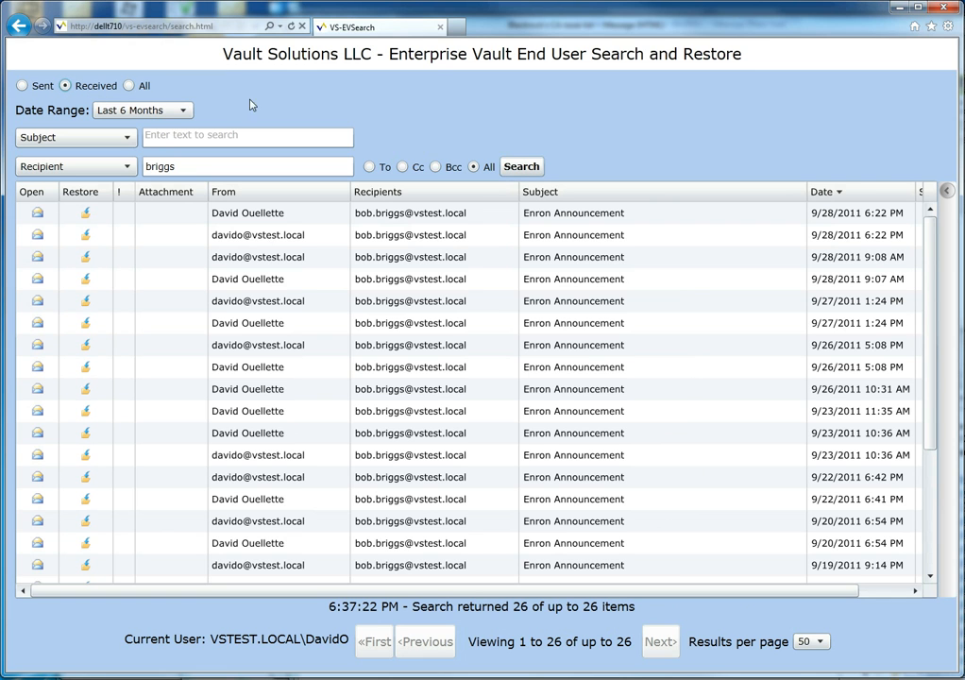
click(521, 166)
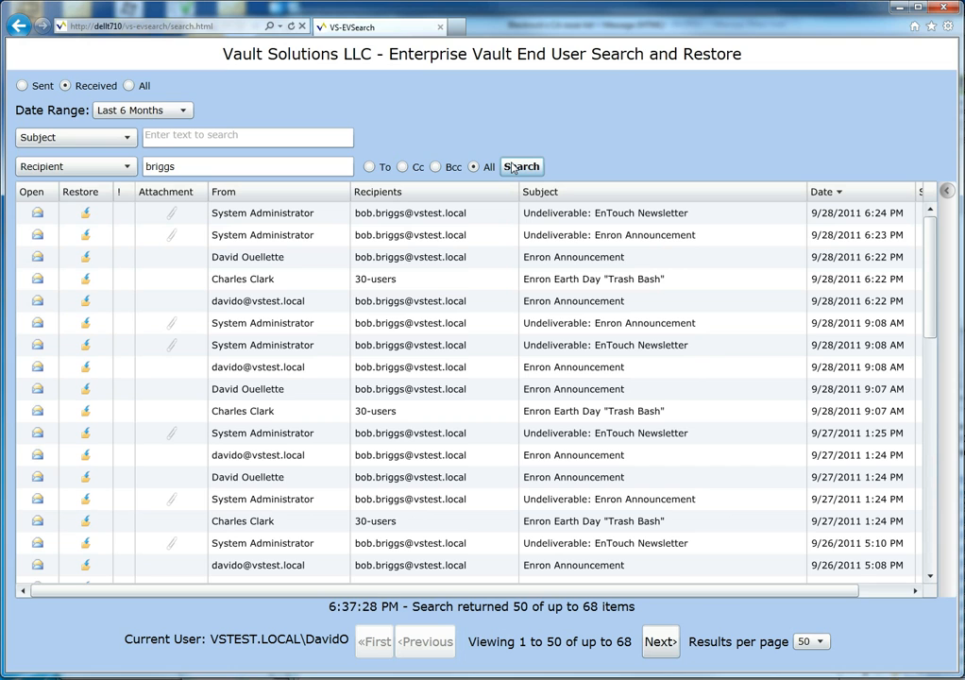